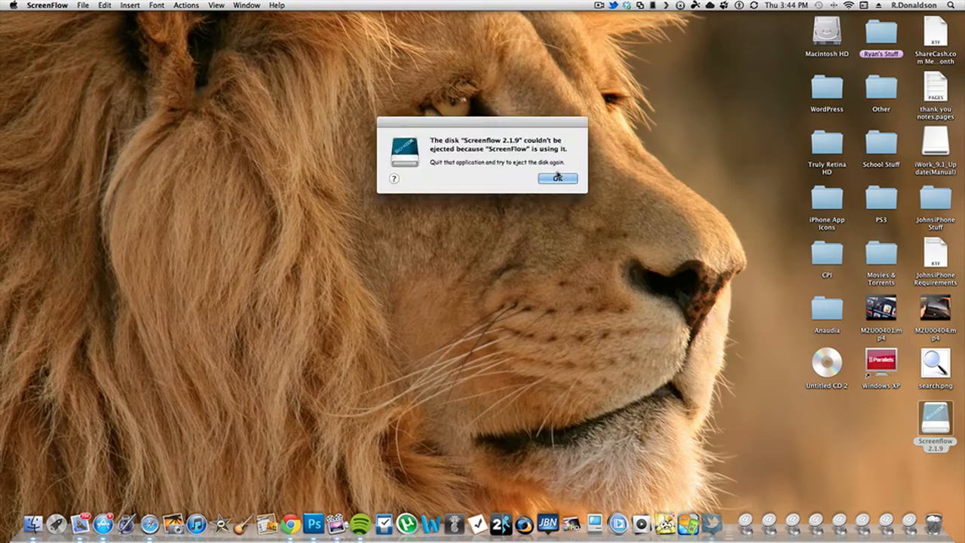
# Dismiss the warning that the ScreenFlow 2.1.9 disk couldn't be ejected.
pyautogui.click(559, 178)
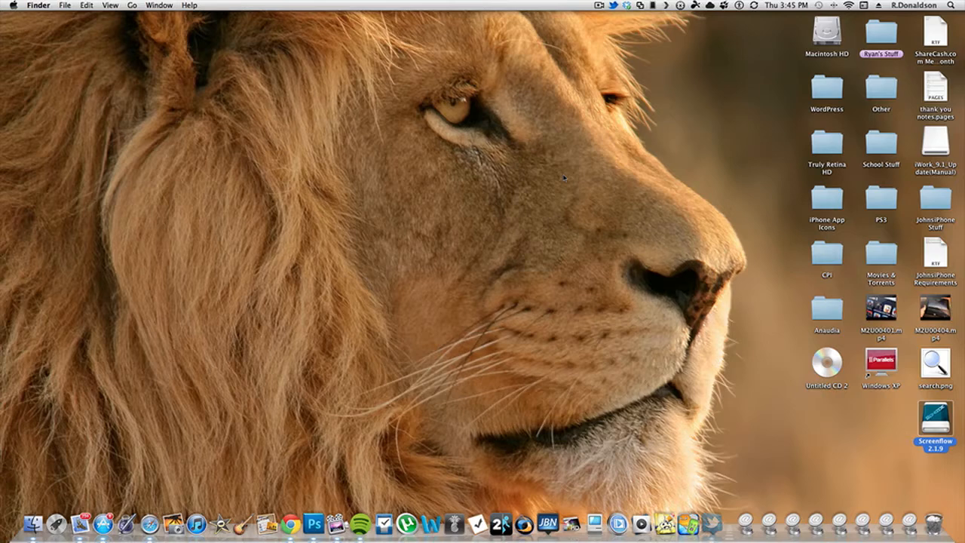
pyautogui.moveTo(186, 383)
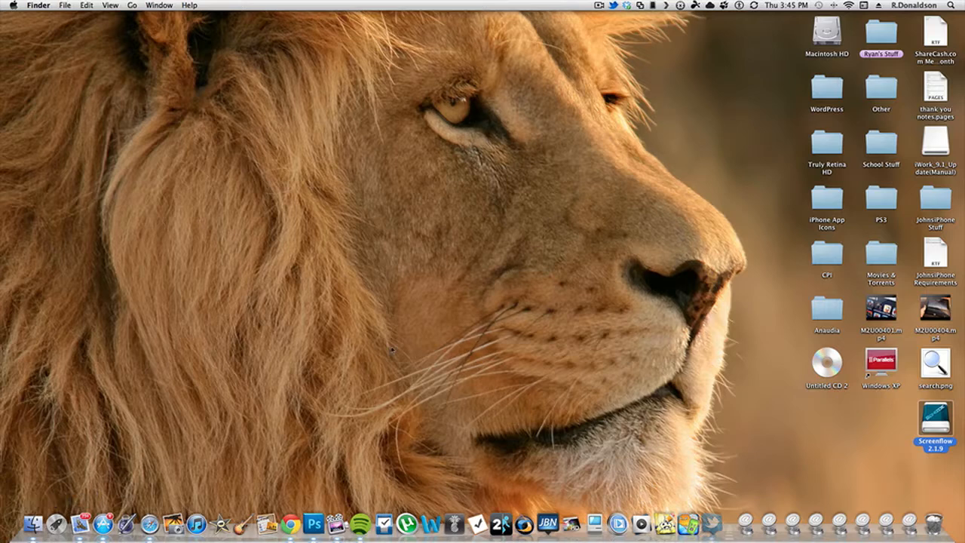
pyautogui.moveTo(424, 409)
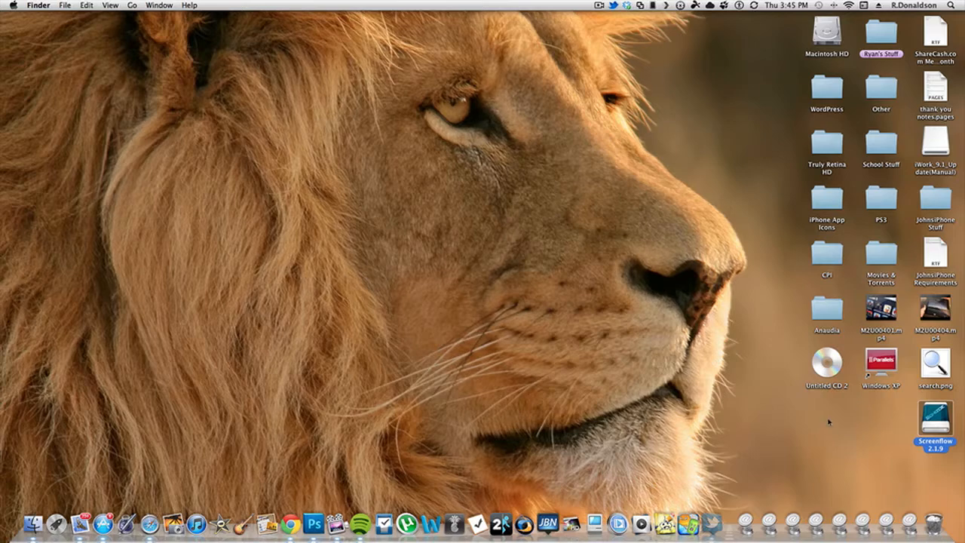
# Launch System Preferences from a Spotlight search for 'sys' and move its window up-left.
pyautogui.write('sys')
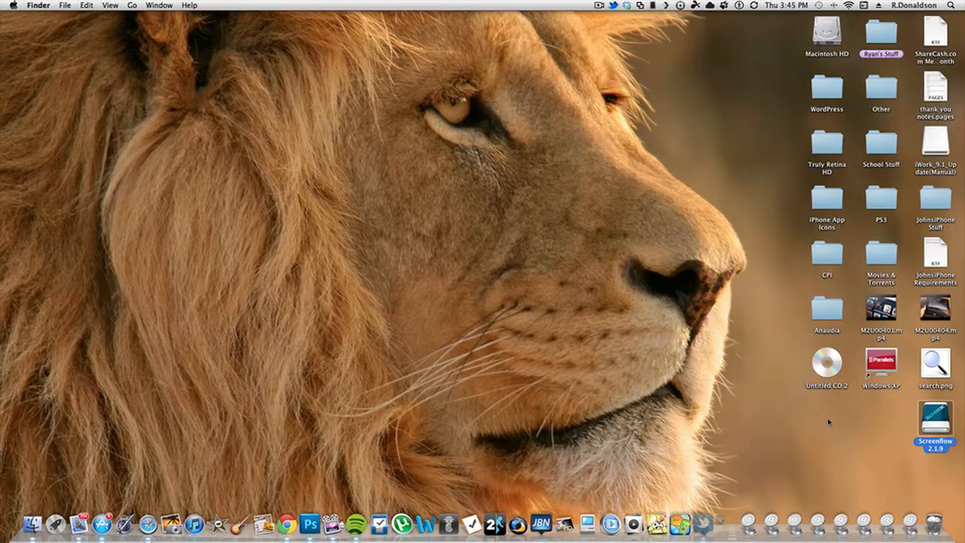
pyautogui.click(716, 523)
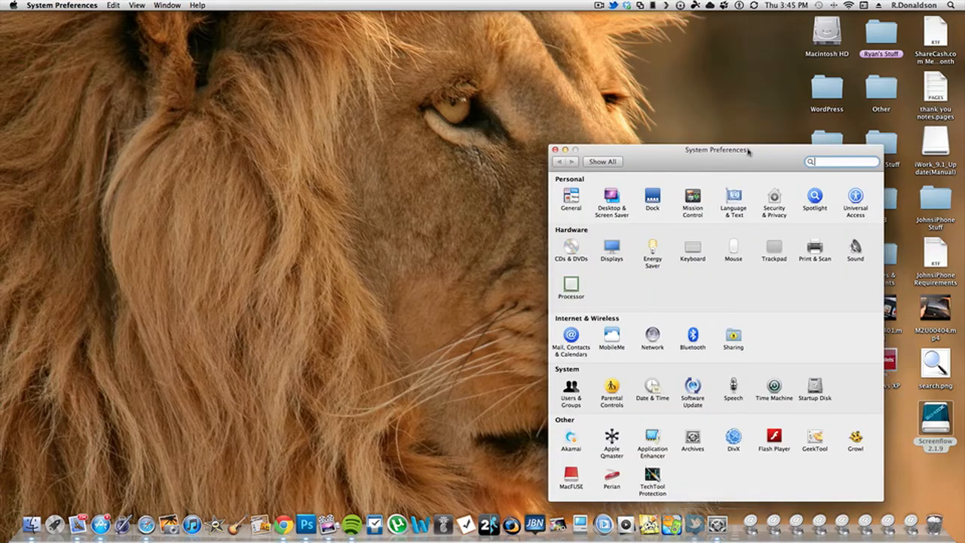
pyautogui.moveTo(717, 149); pyautogui.dragTo(626, 128)
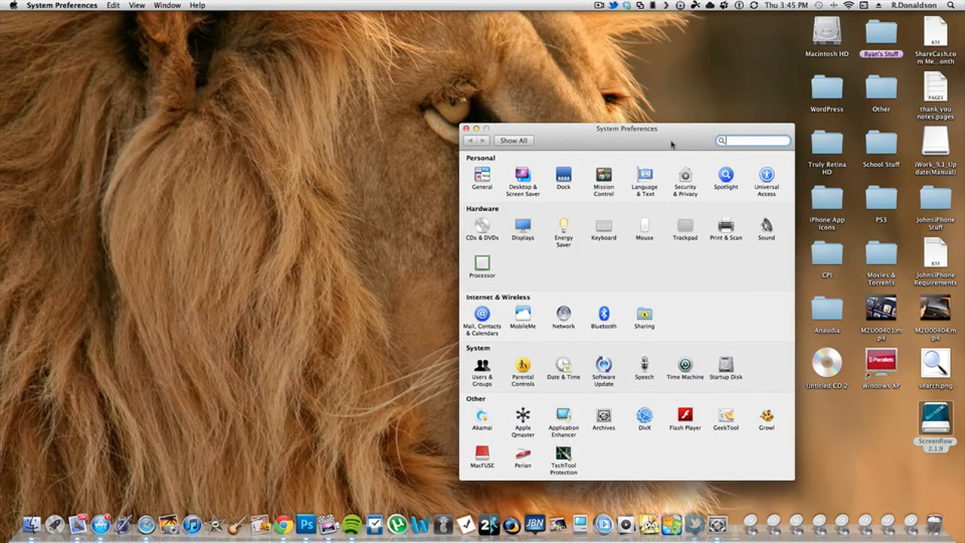
pyautogui.moveTo(645, 237)
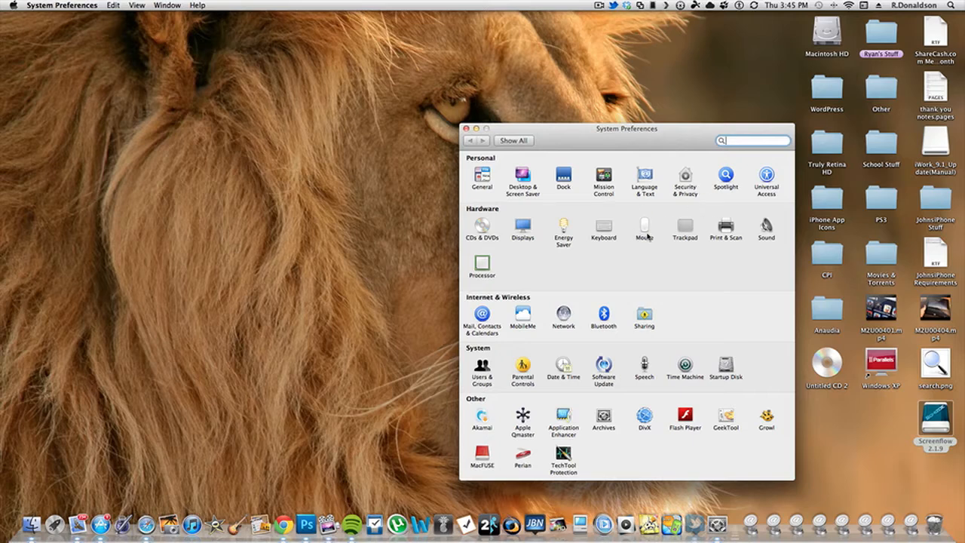
pyautogui.moveTo(688, 230)
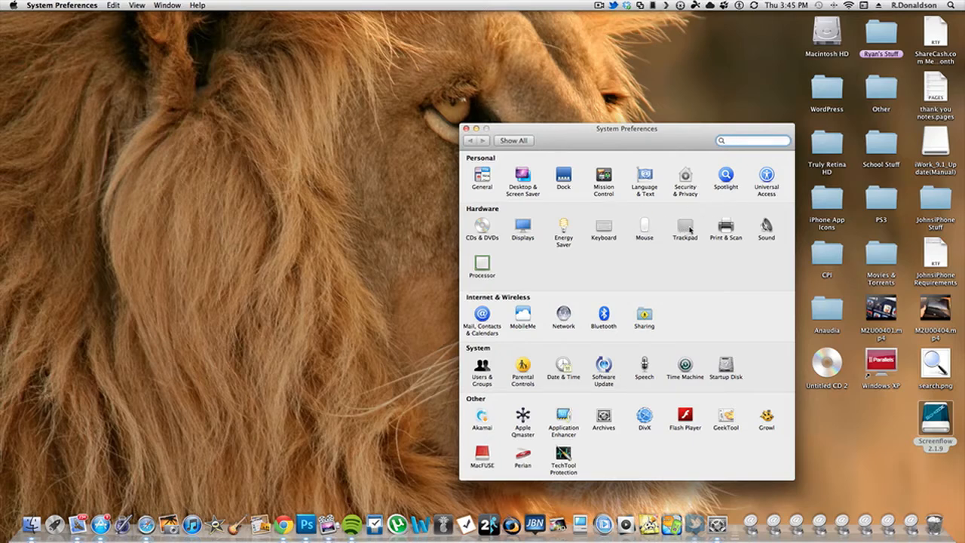
pyautogui.moveTo(645, 229)
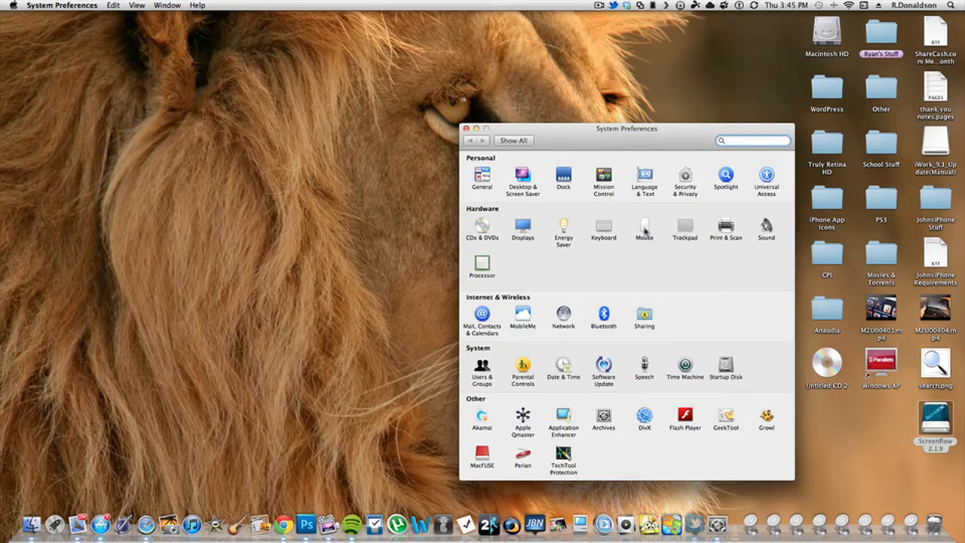
# Show the Mouse pane's More Gestures tab with page swiping and Mission Control settings.
pyautogui.click(645, 226)
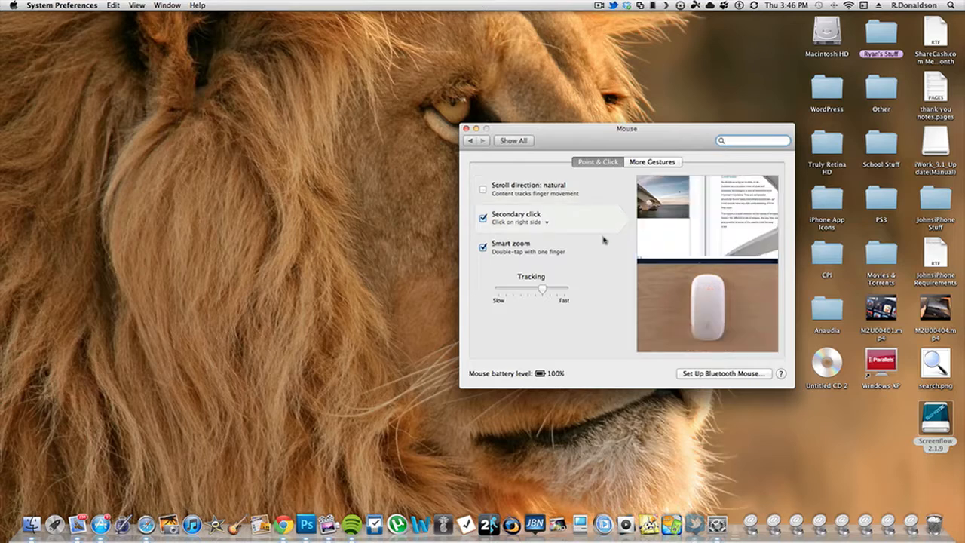
pyautogui.click(551, 248)
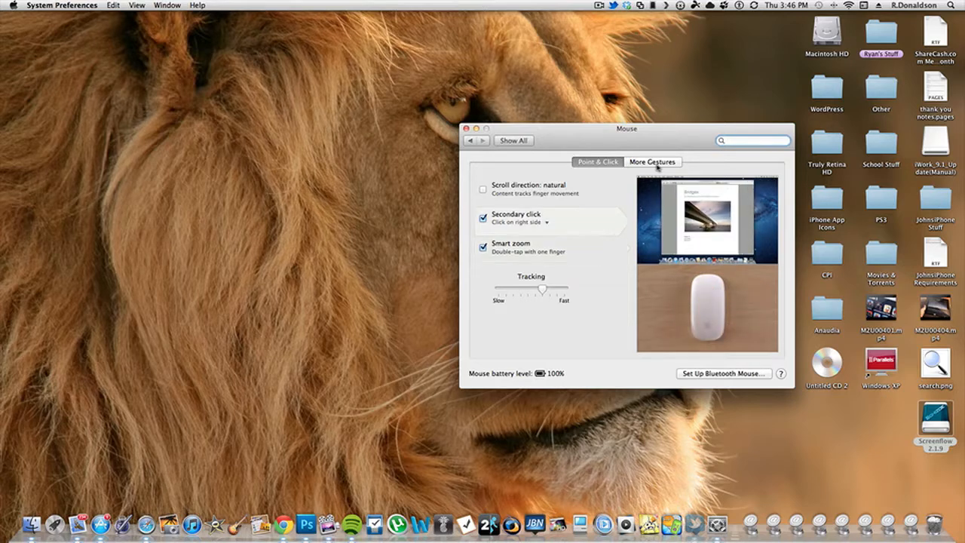
pyautogui.click(652, 161)
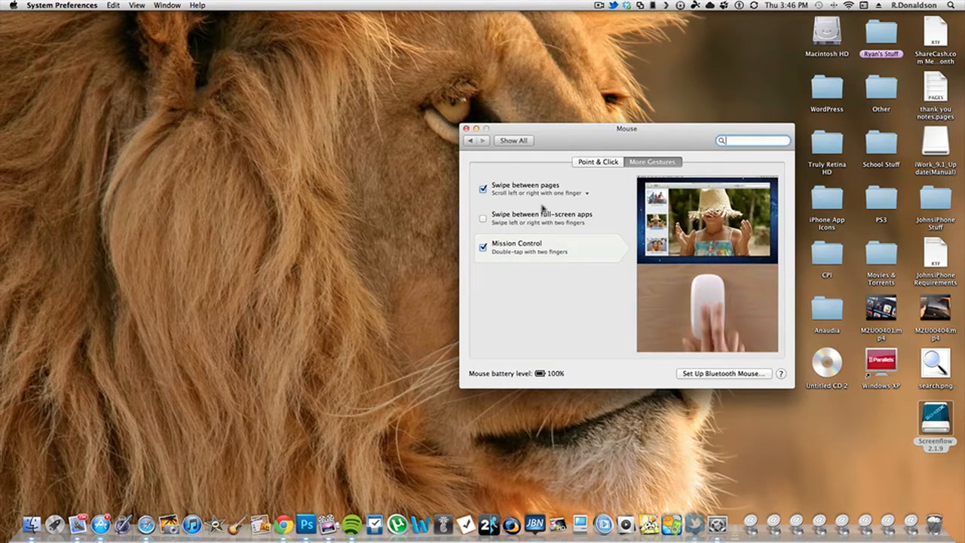
pyautogui.click(466, 128)
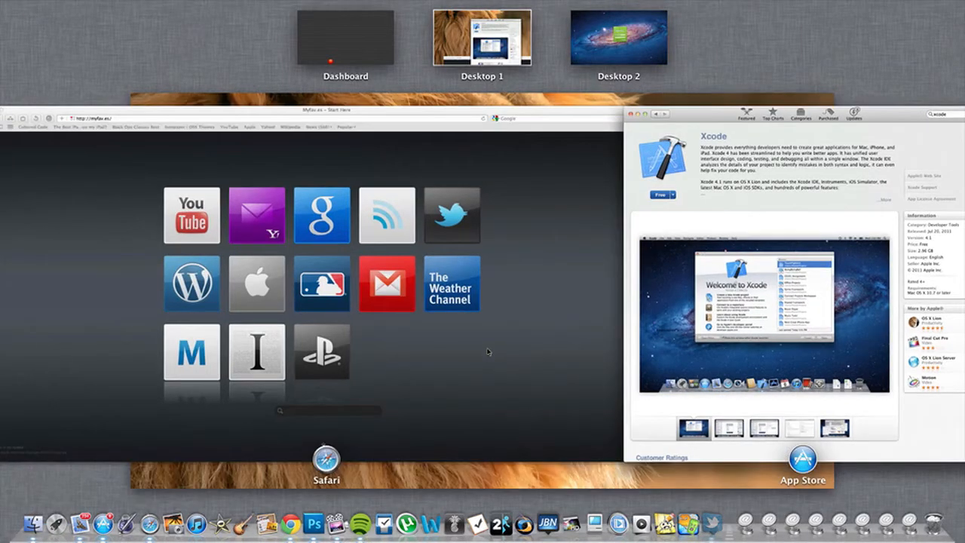
pyautogui.moveTo(423, 290)
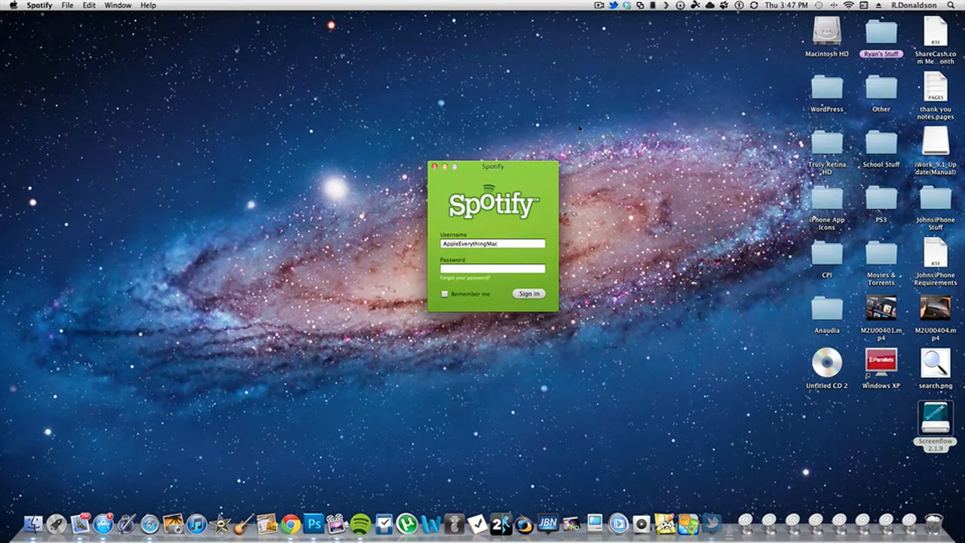
pyautogui.moveTo(502, 167)
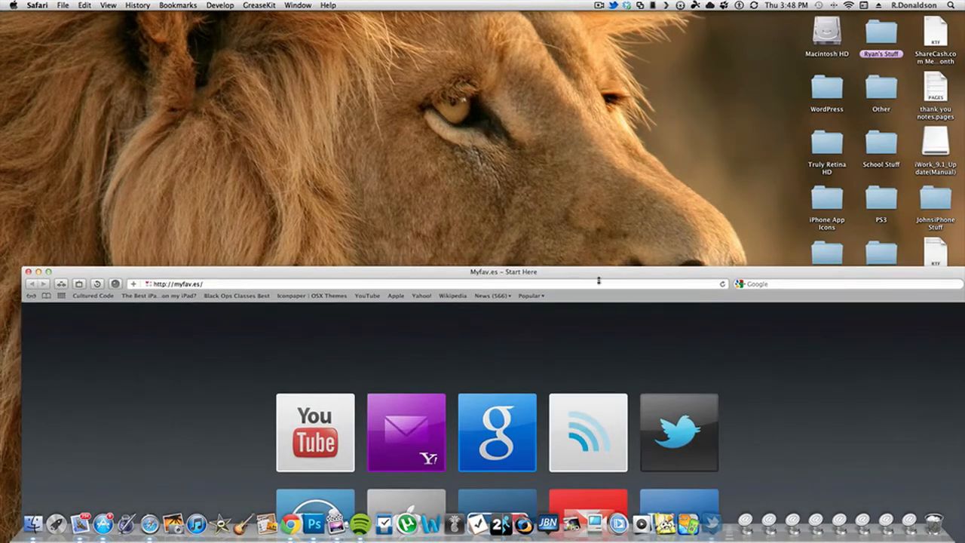
# Enlarge the Safari window to reveal the complete Myfav.es shortcut grid.
pyautogui.click(103, 522)
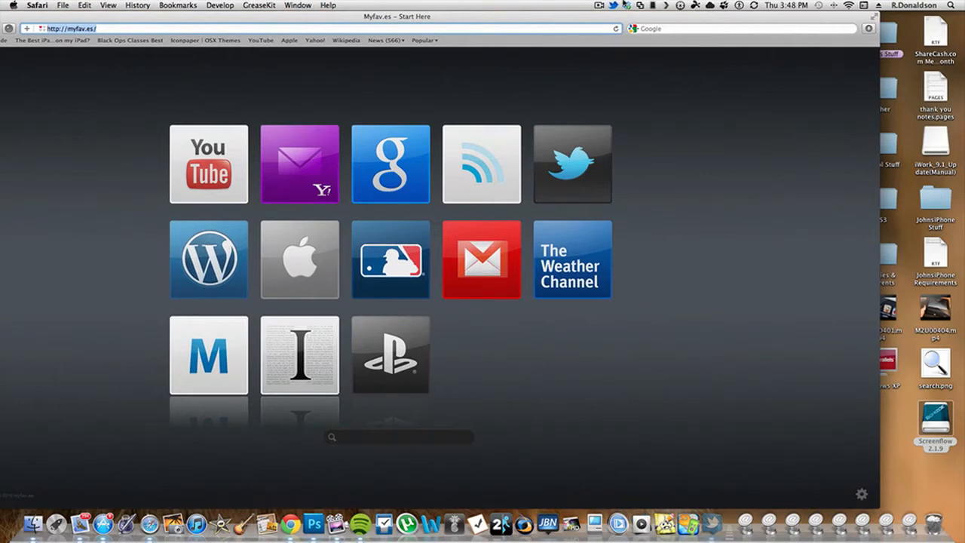
# Switch Safari to full screen so the Myfav.es shortcut grid fills the display.
pyautogui.click(710, 523)
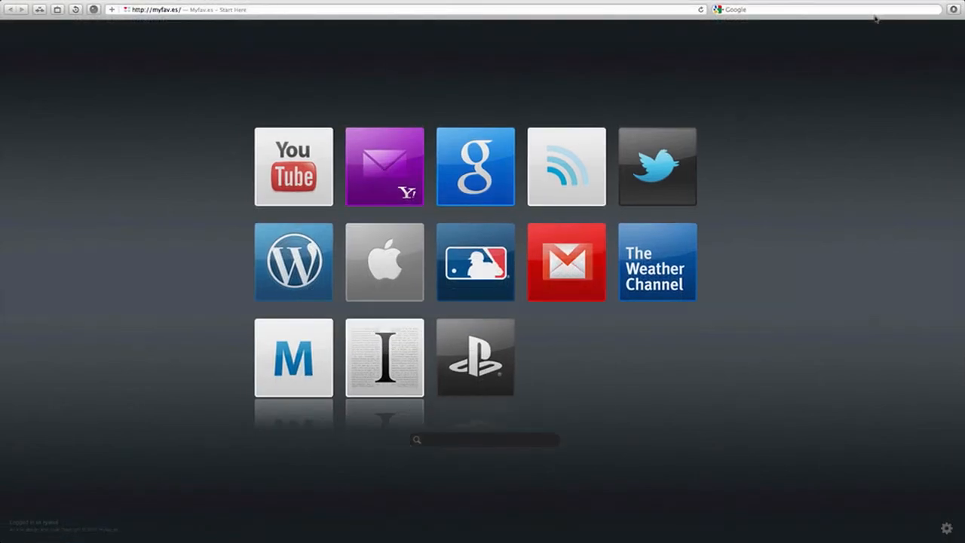
pyautogui.moveTo(488, 418)
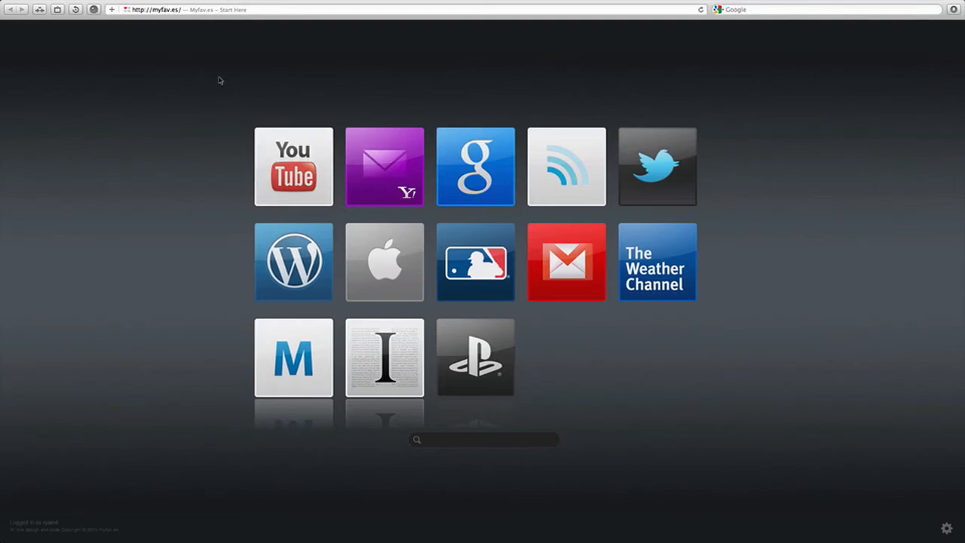
pyautogui.moveTo(375, 102)
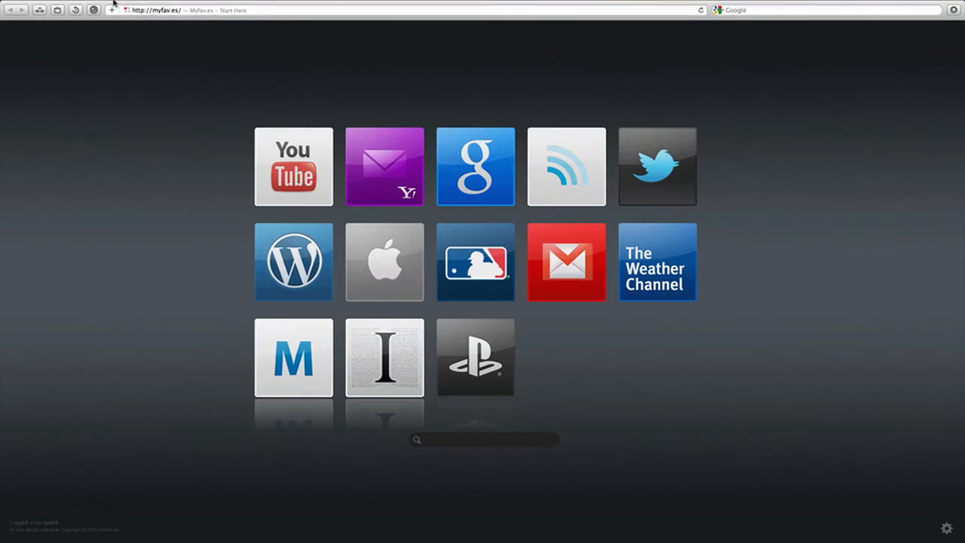
pyautogui.moveTo(136, 90)
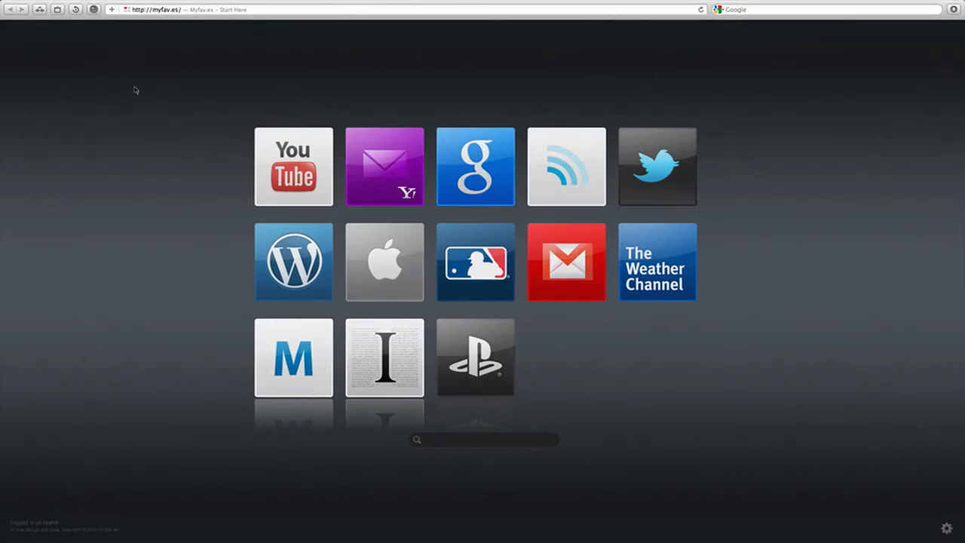
pyautogui.moveTo(156, 60)
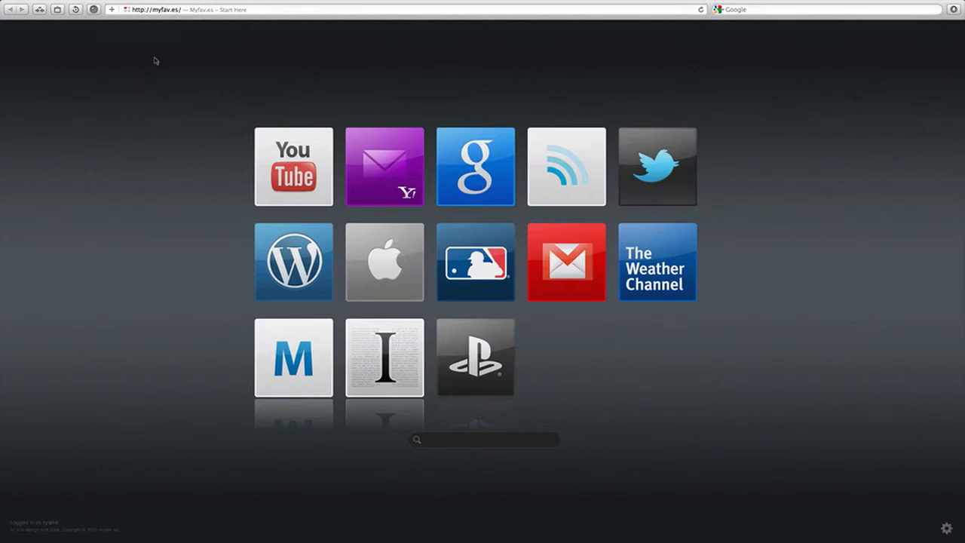
pyautogui.moveTo(181, 4)
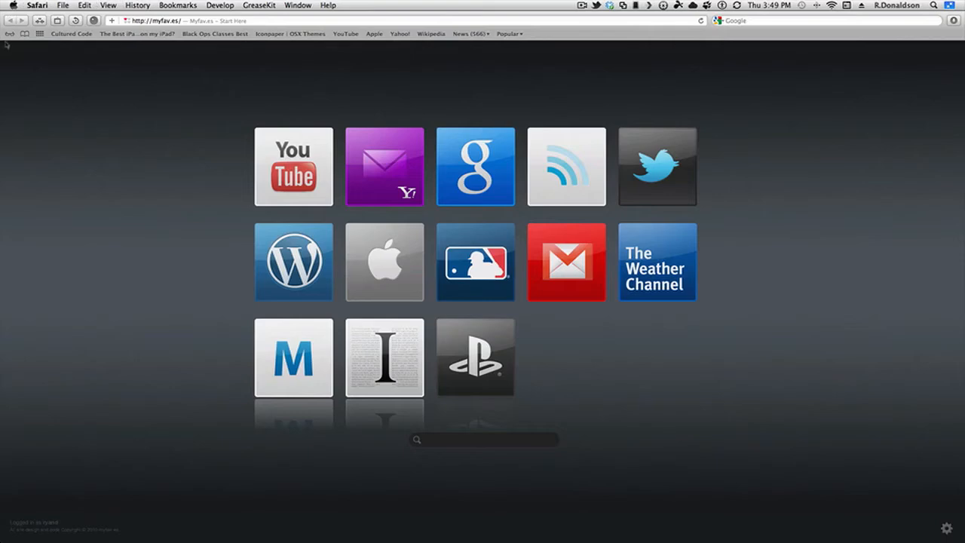
pyautogui.click(10, 33)
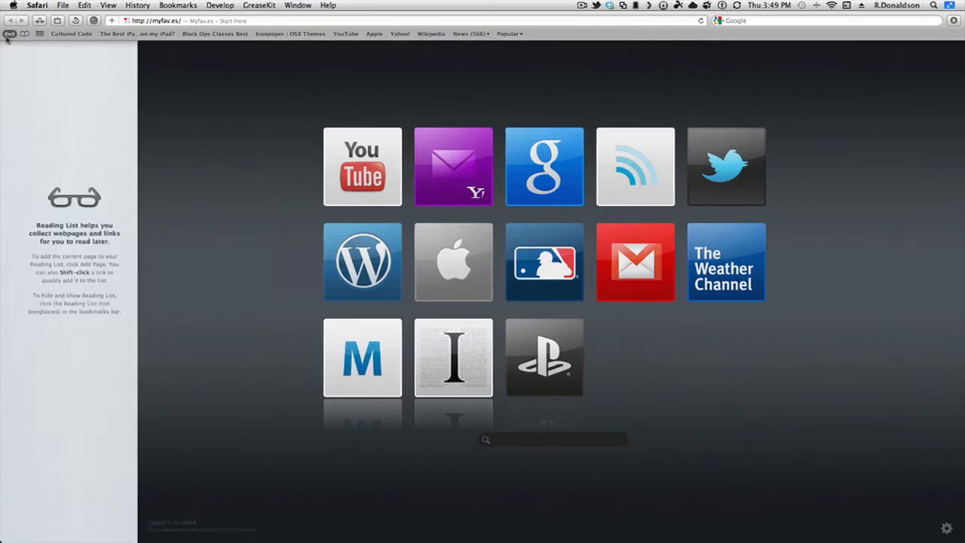
pyautogui.click(10, 34)
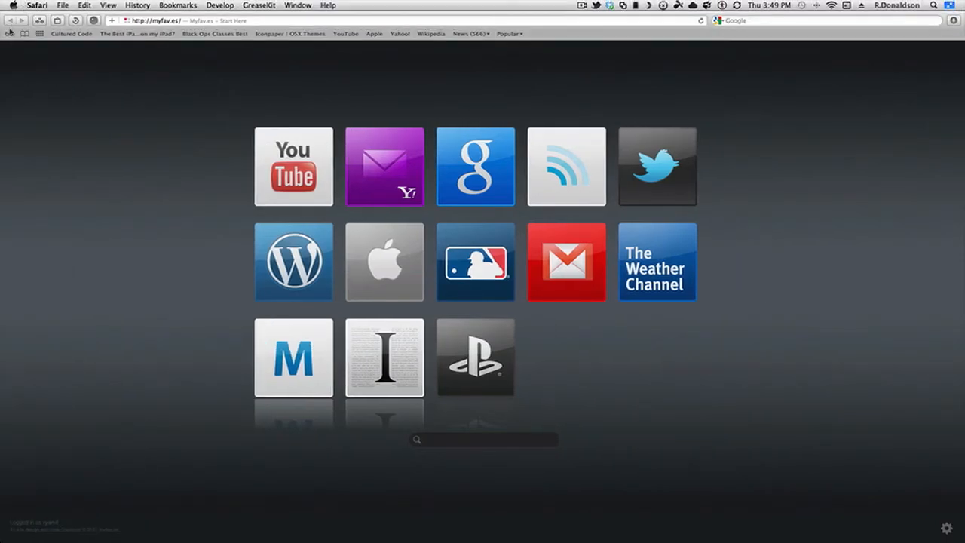
pyautogui.click(9, 33)
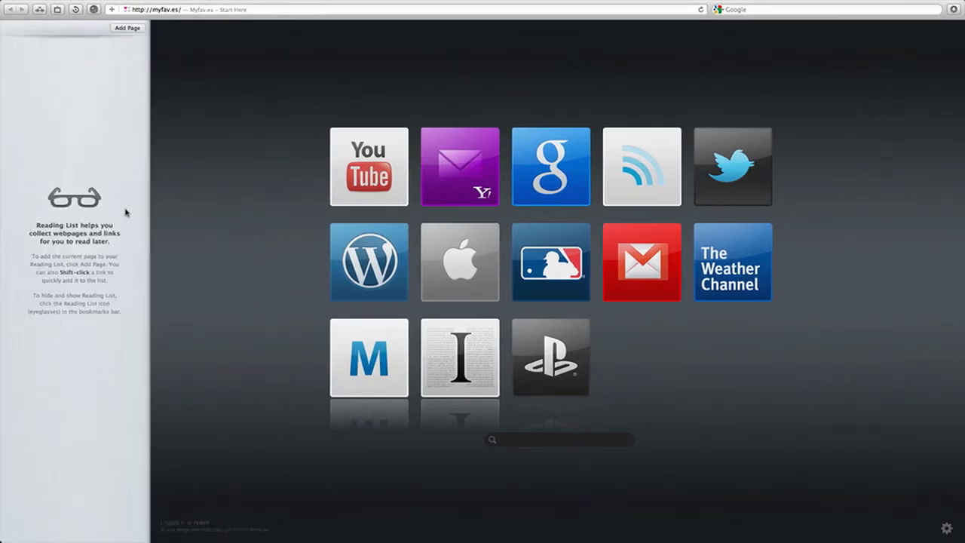
pyautogui.moveTo(124, 215)
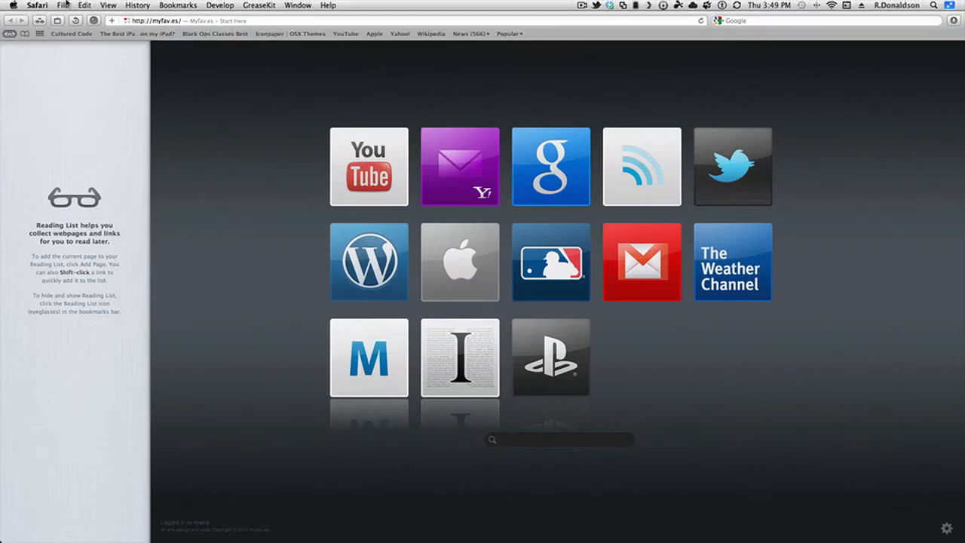
pyautogui.click(9, 34)
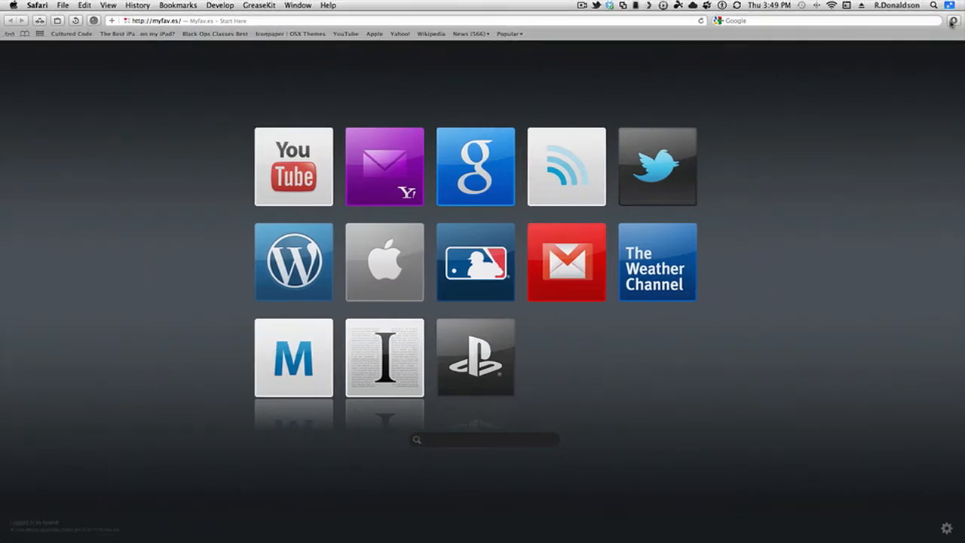
# Open, close, reopen and scroll through Safari's Downloads list.
pyautogui.click(953, 20)
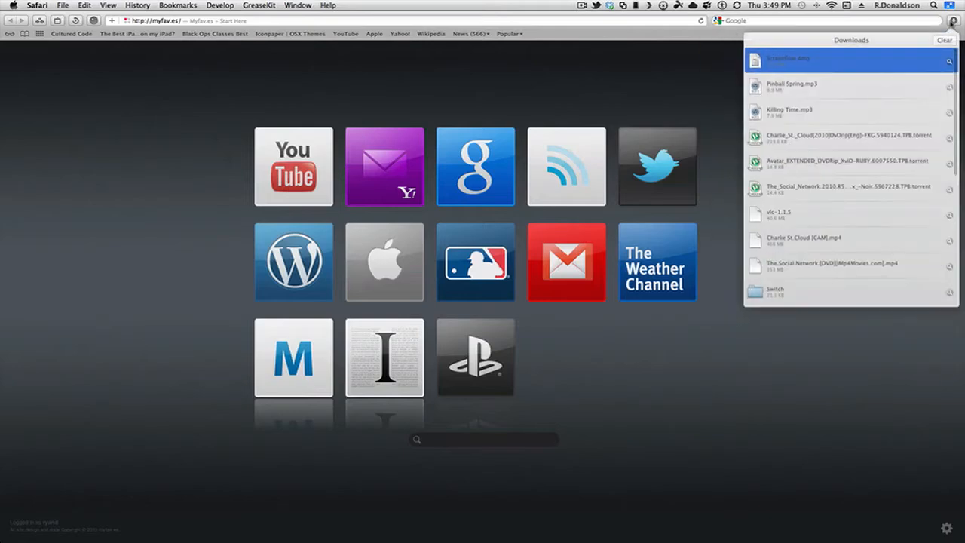
pyautogui.click(953, 20)
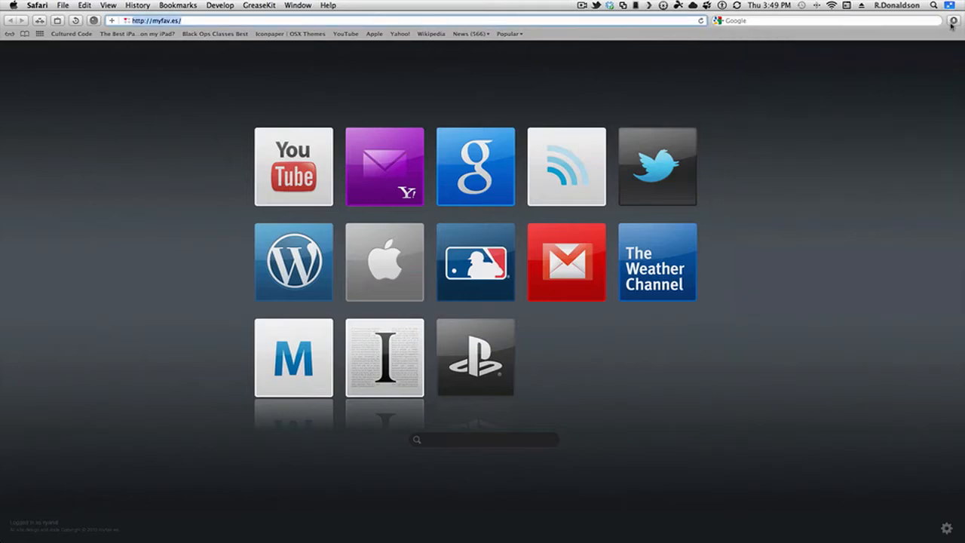
pyautogui.click(951, 20)
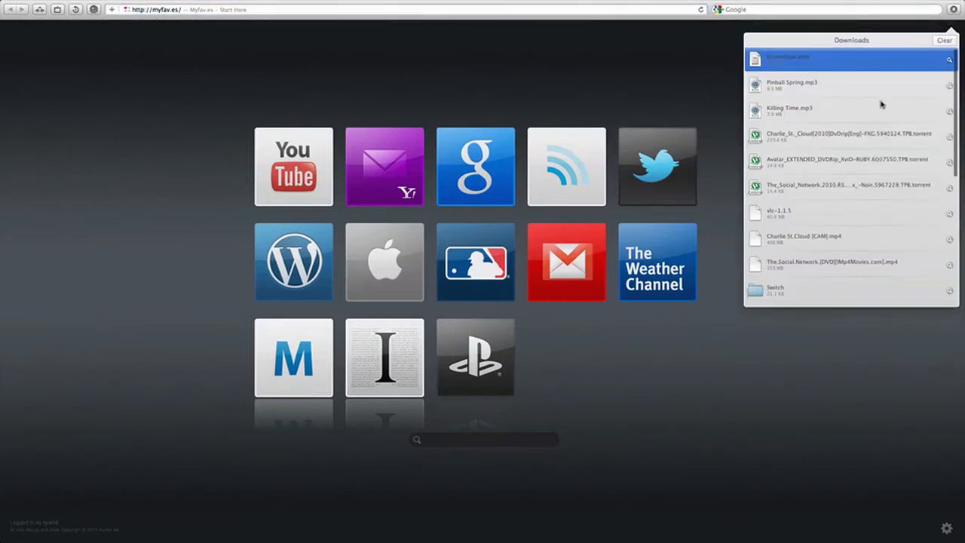
pyautogui.scroll(-3)
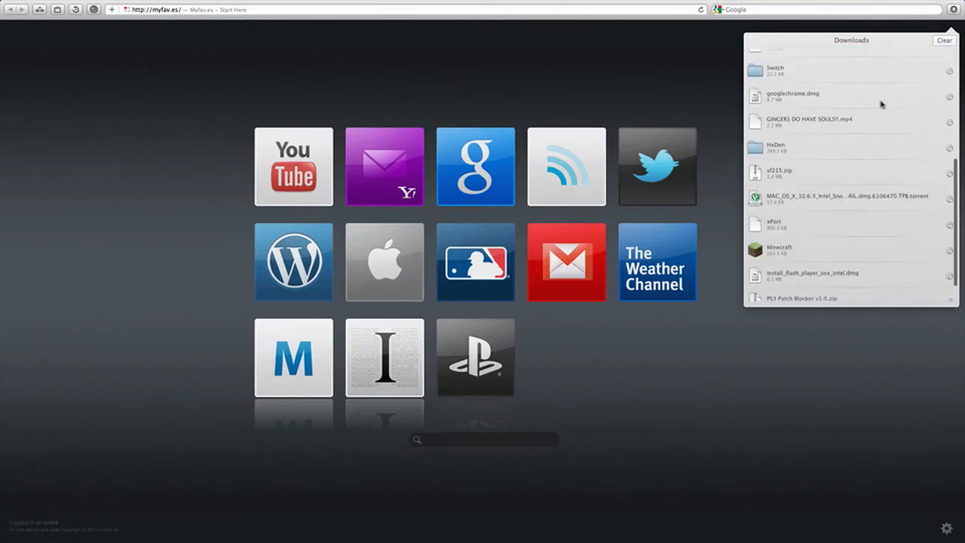
pyautogui.scroll(3)
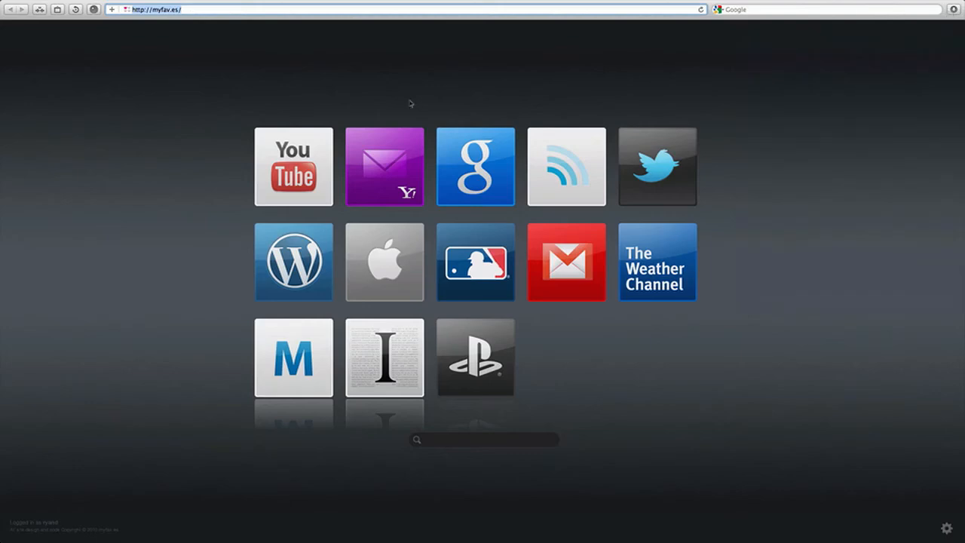
pyautogui.moveTo(950, 17)
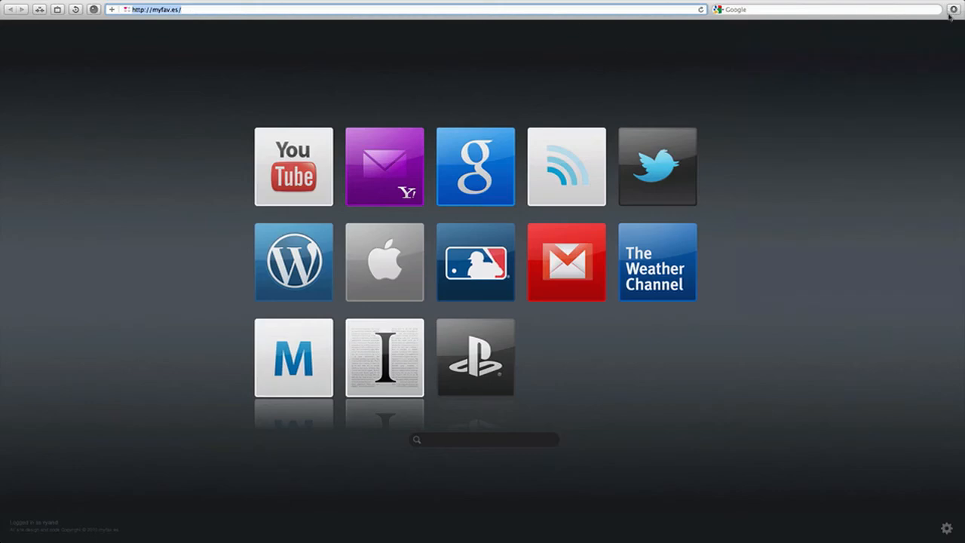
pyautogui.moveTo(954, 10)
pyautogui.write('trans')
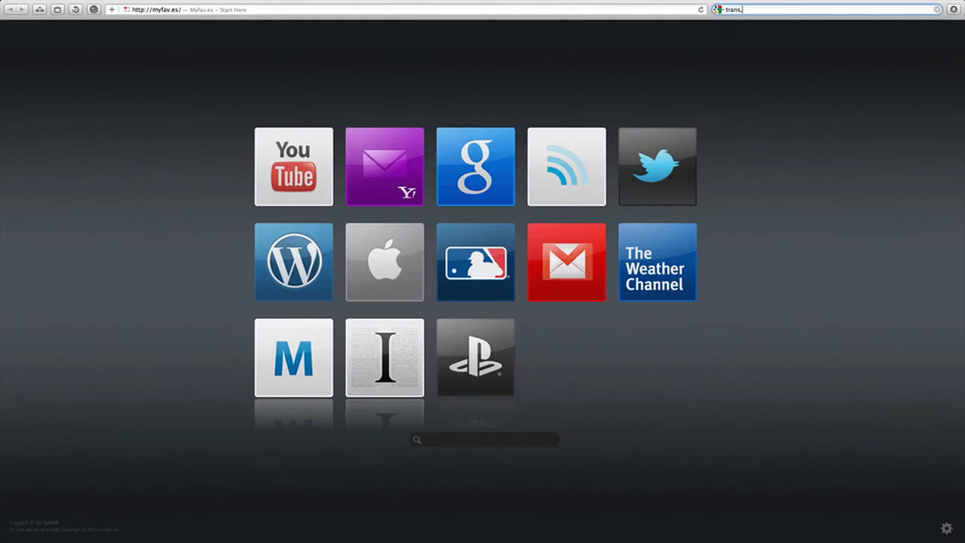
# Search for transmission, download Transmission-2.33.dmg, and open it from the Downloads list.
pyautogui.press('Return')
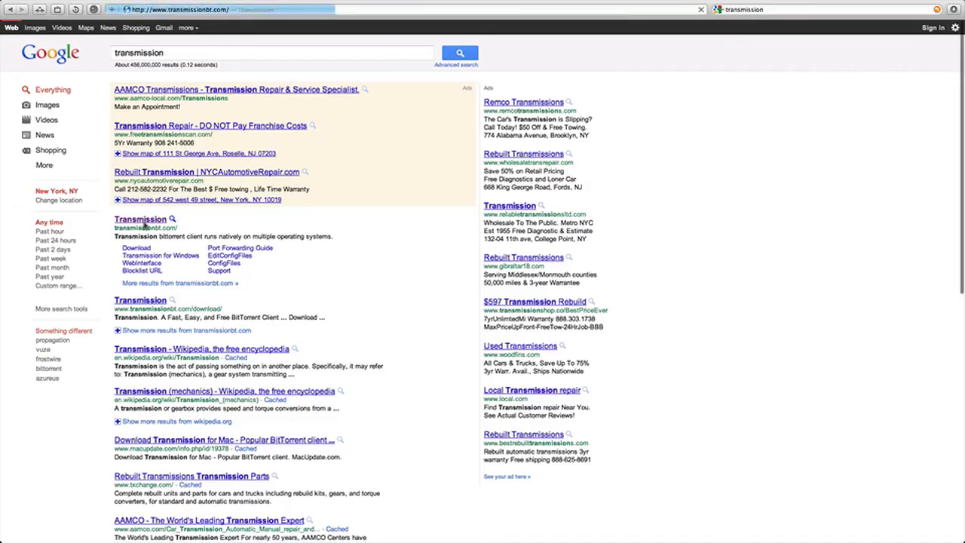
pyautogui.click(139, 299)
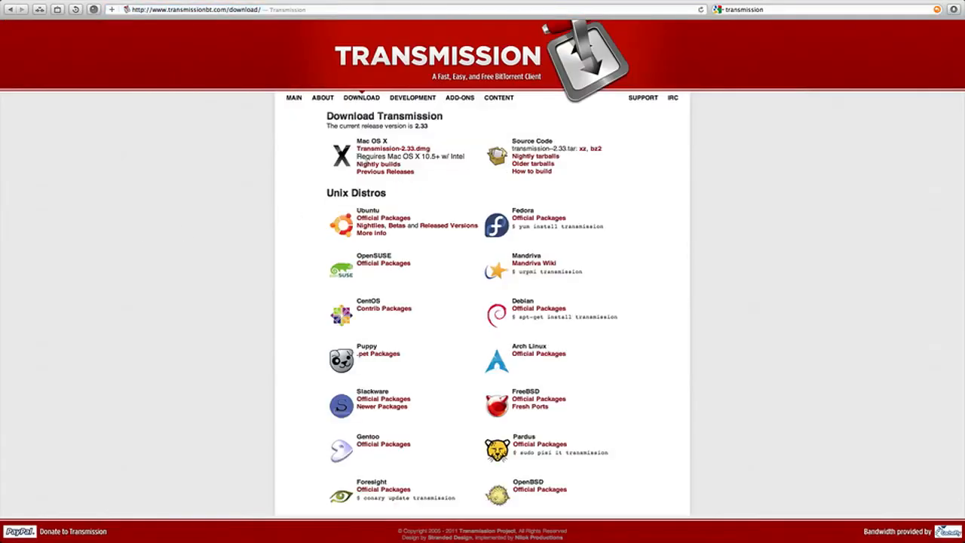
pyautogui.click(392, 148)
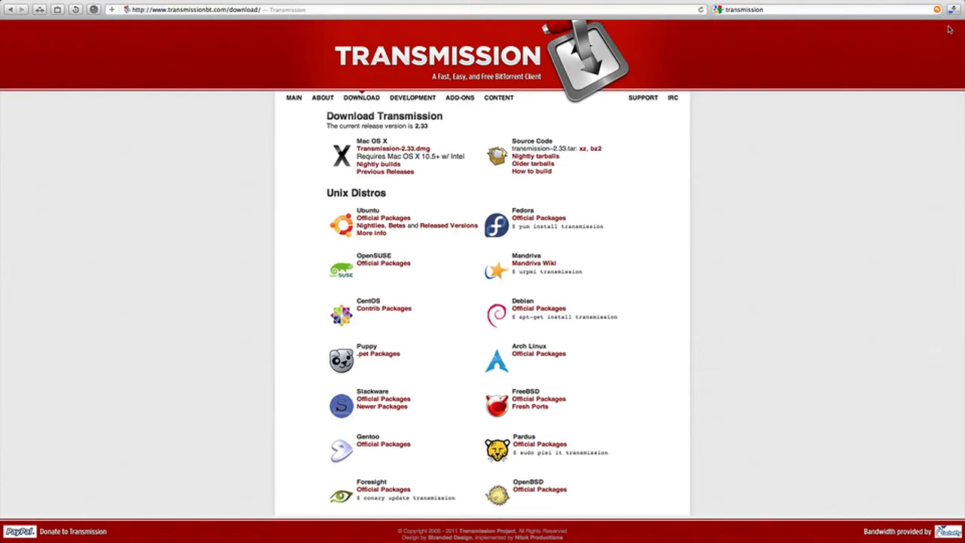
pyautogui.moveTo(953, 9)
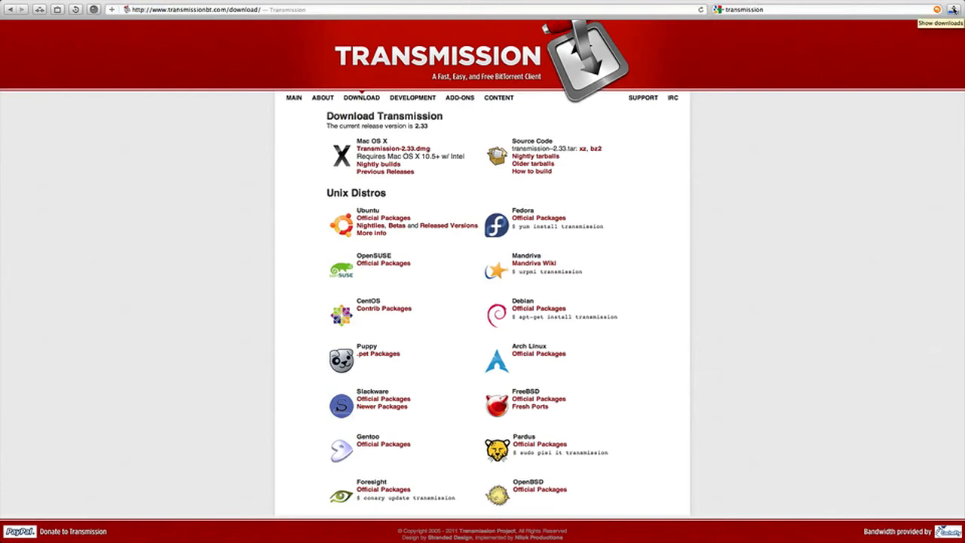
pyautogui.click(952, 9)
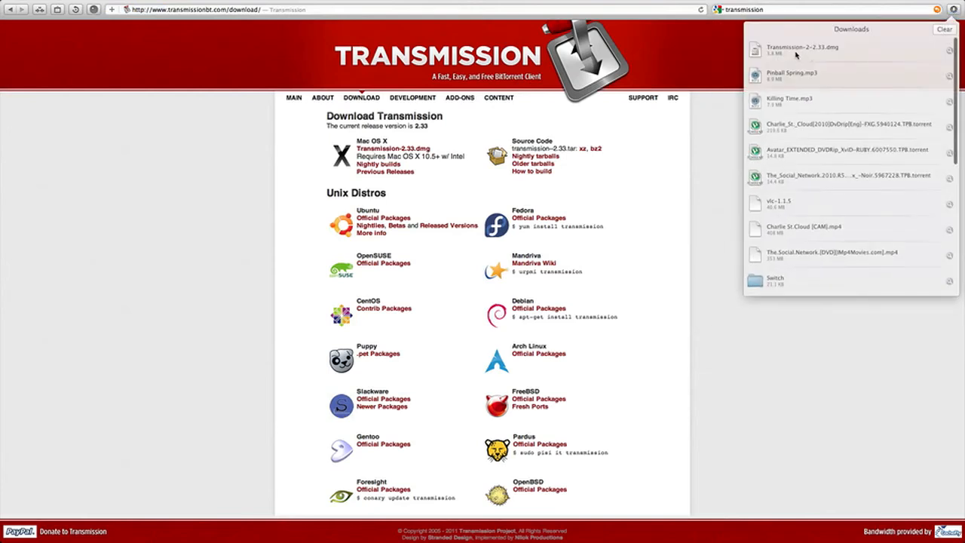
pyautogui.click(829, 50)
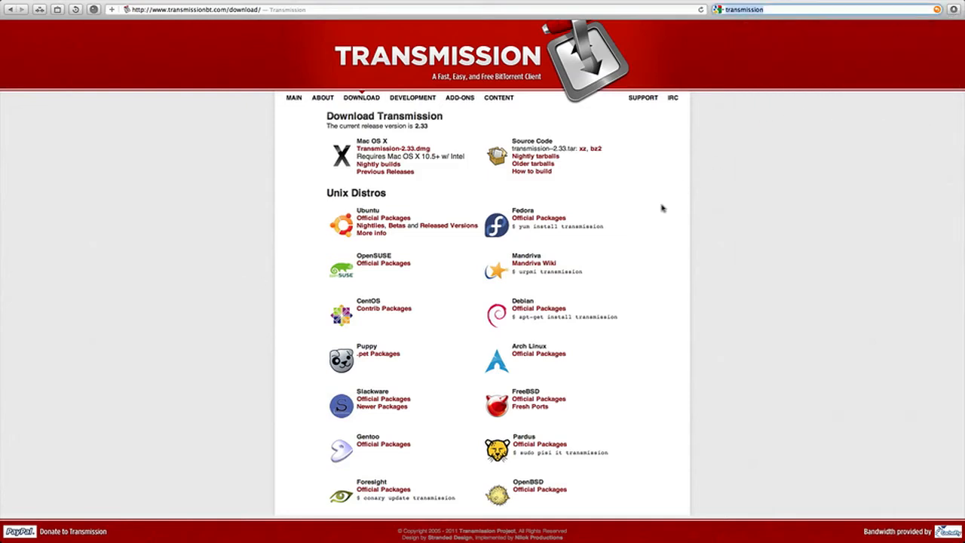
pyautogui.moveTo(703, 227)
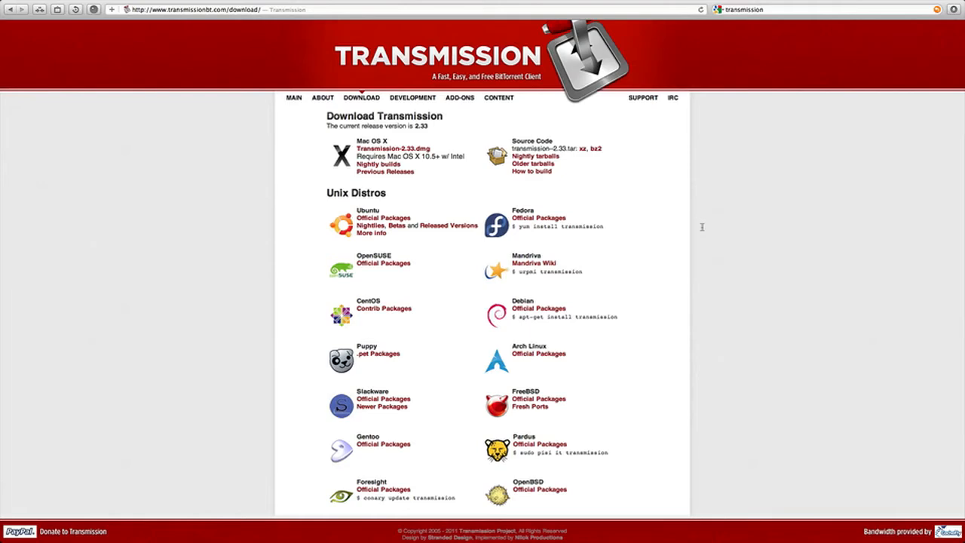
pyautogui.moveTo(702, 227)
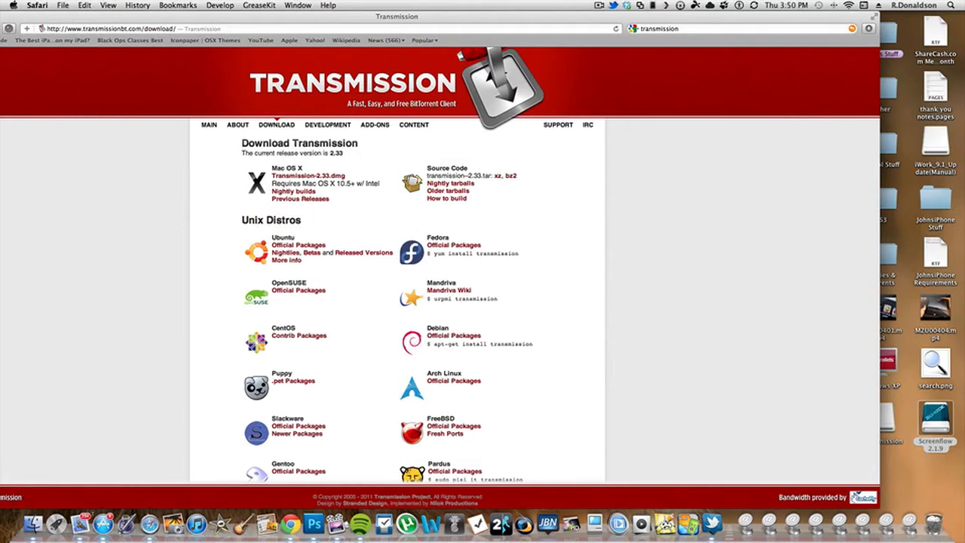
pyautogui.moveTo(558, 16)
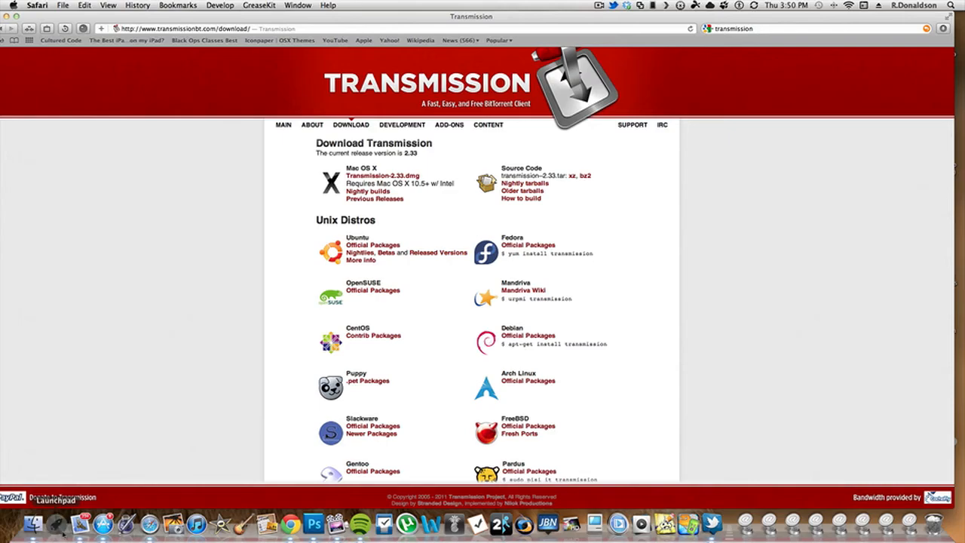
pyautogui.click(56, 522)
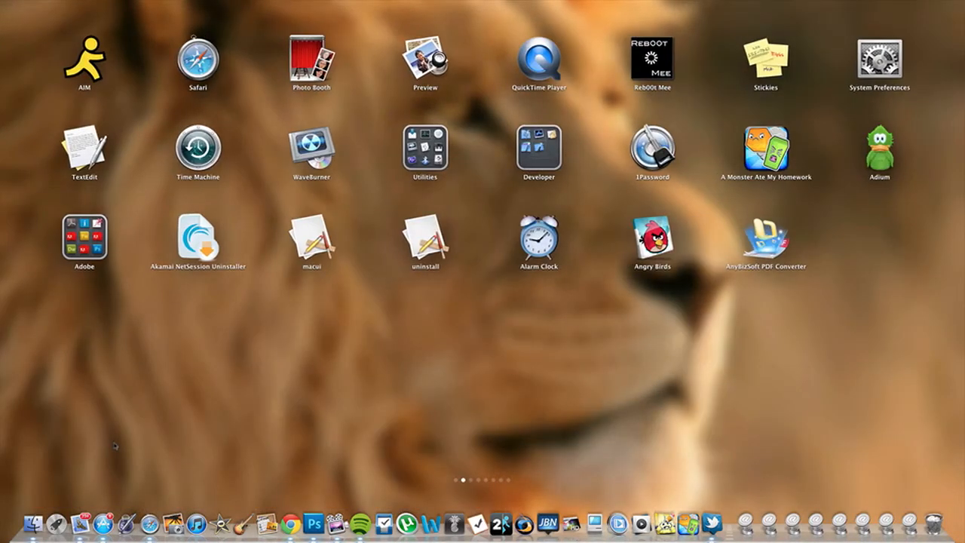
pyautogui.moveTo(147, 441)
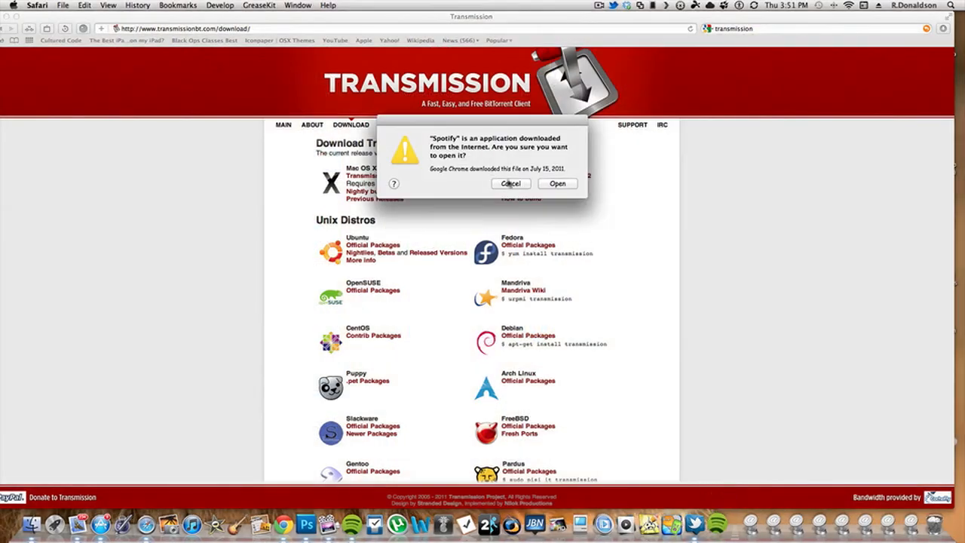
pyautogui.click(510, 183)
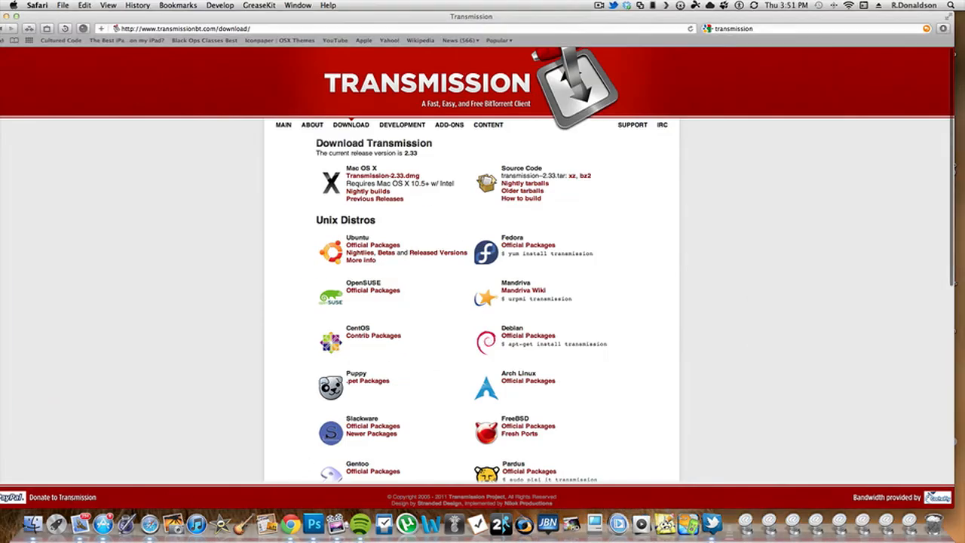
# Open Launchpad from the Dock and page through its app grids.
pyautogui.click(56, 523)
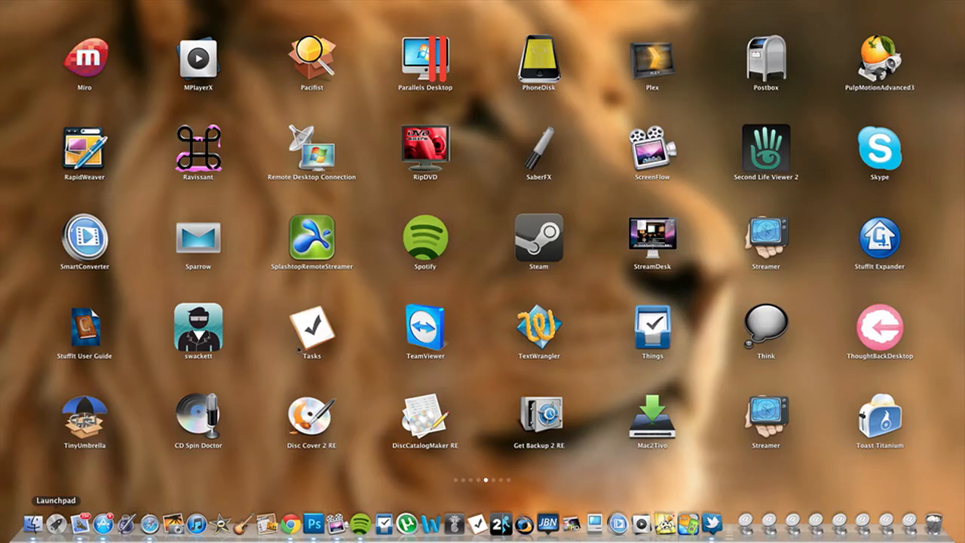
pyautogui.moveTo(215, 247)
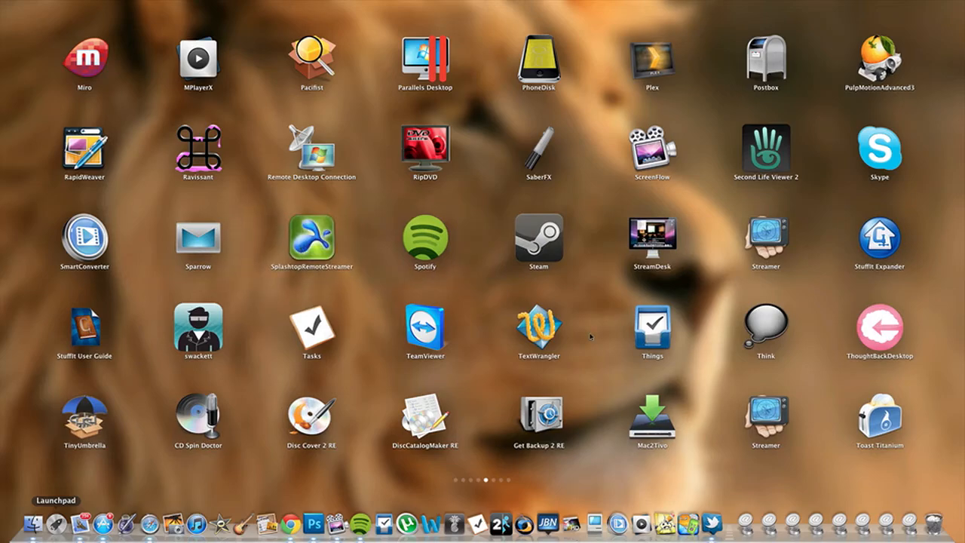
pyautogui.hscroll(-3)
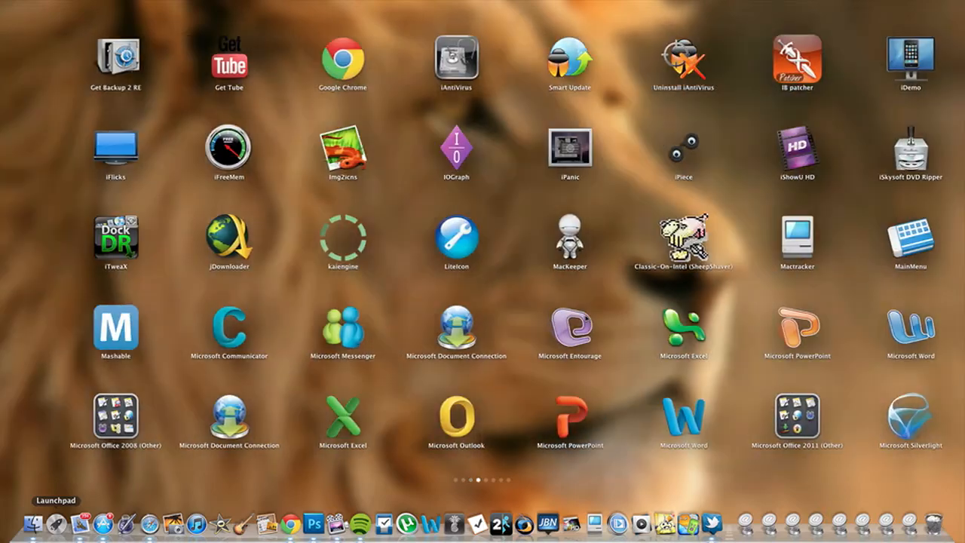
pyautogui.hscroll(-3)
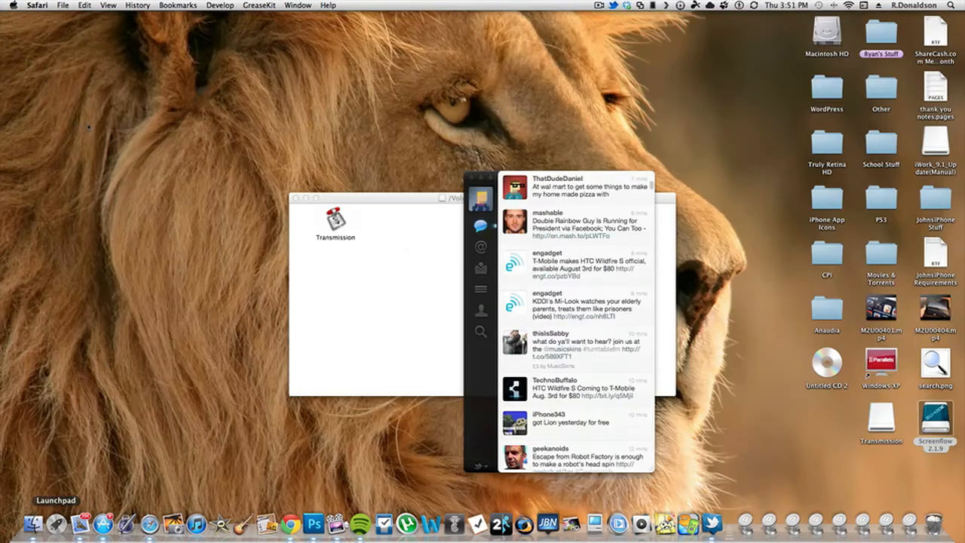
# Open Finder's AirDrop view, test-drag the JohnsiPhone Requirements file, then widen the window.
pyautogui.click(377, 294)
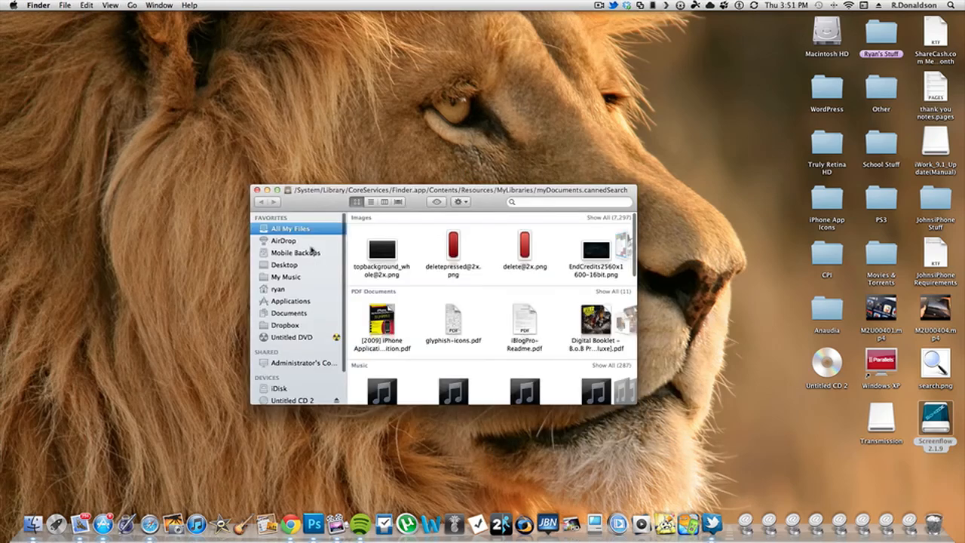
pyautogui.click(284, 240)
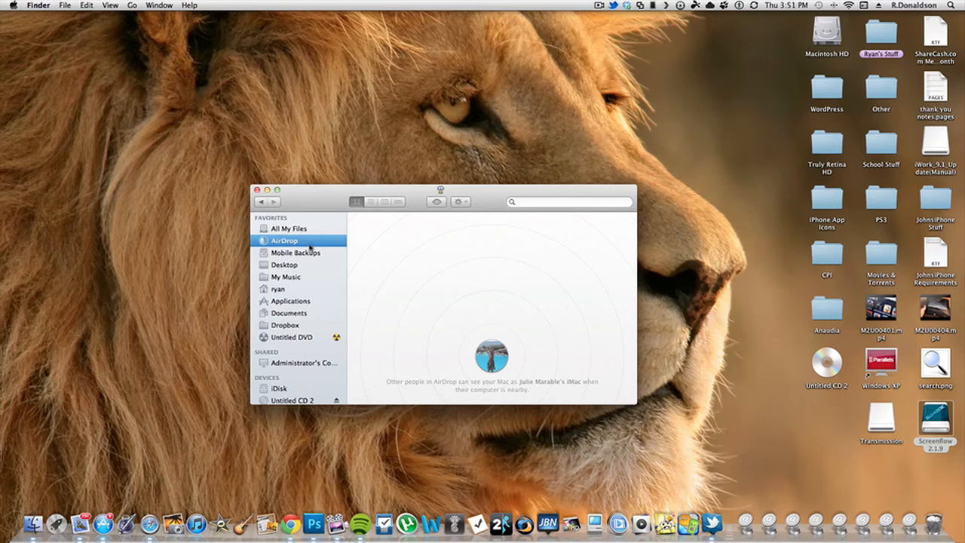
pyautogui.moveTo(305, 279)
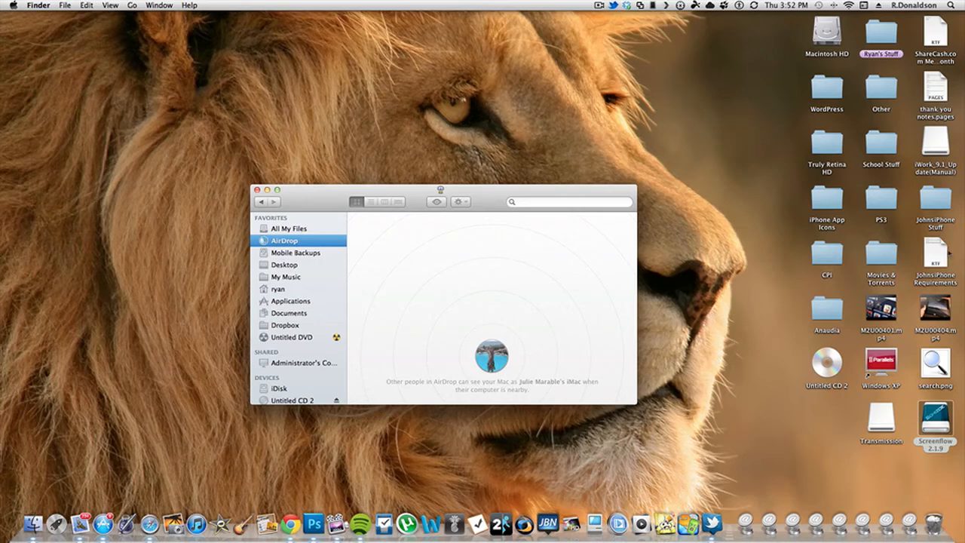
pyautogui.moveTo(935, 256); pyautogui.dragTo(487, 237)
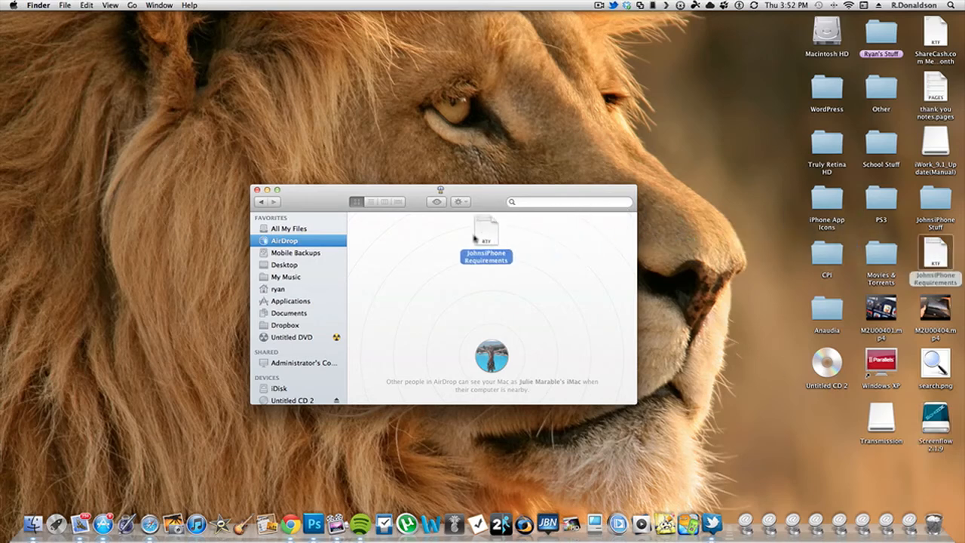
pyautogui.moveTo(486, 234); pyautogui.dragTo(935, 260)
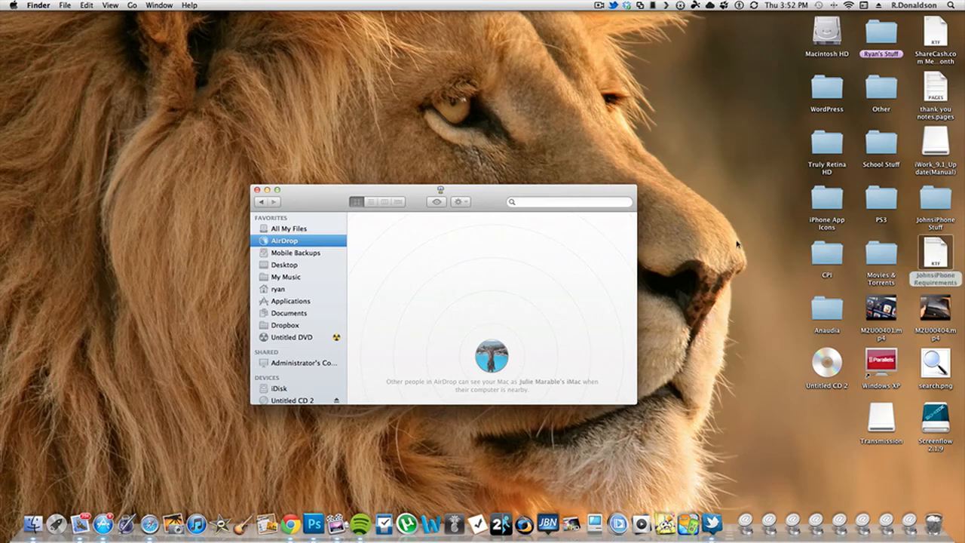
pyautogui.moveTo(500, 197)
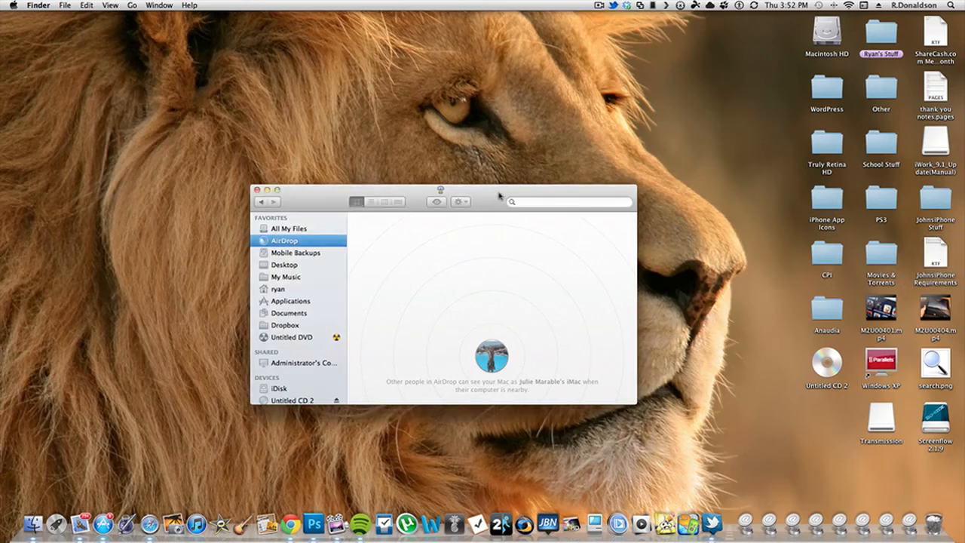
pyautogui.moveTo(347, 214)
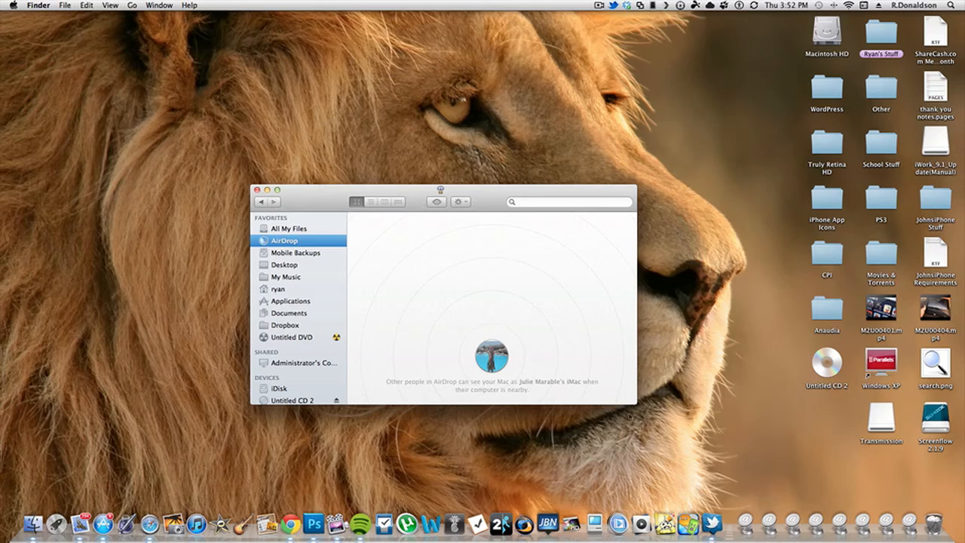
pyautogui.moveTo(638, 405); pyautogui.dragTo(668, 423)
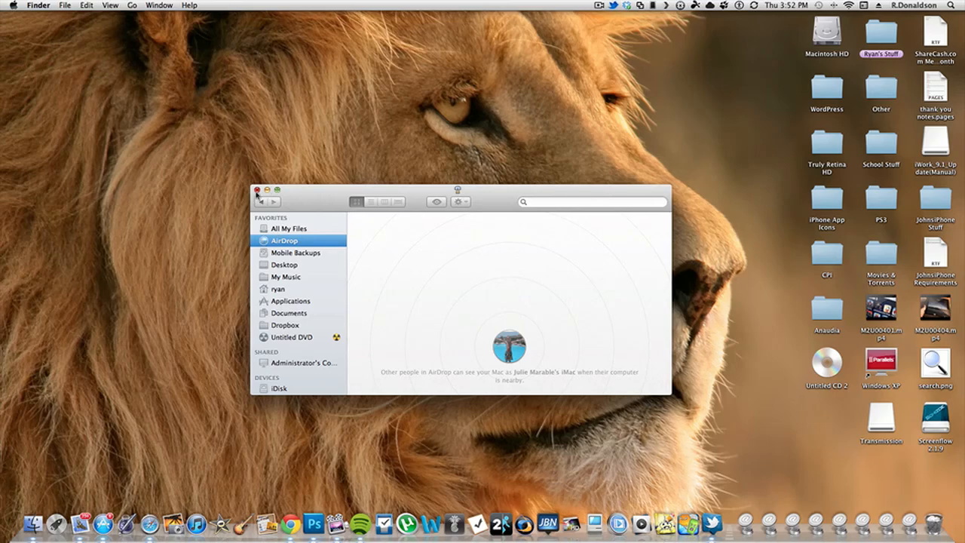
# Close the Finder AirDrop window to reveal the desktop and Dock.
pyautogui.click(257, 190)
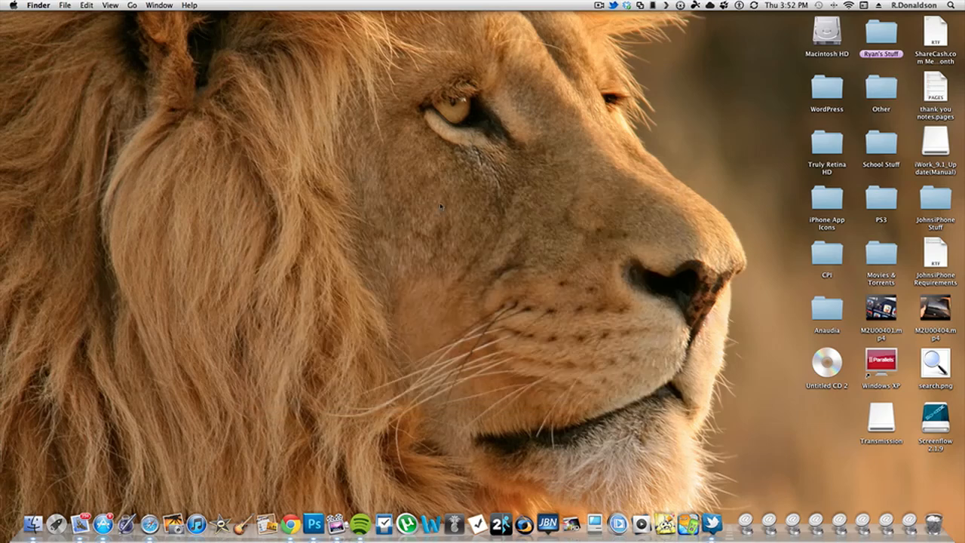
pyautogui.moveTo(489, 200)
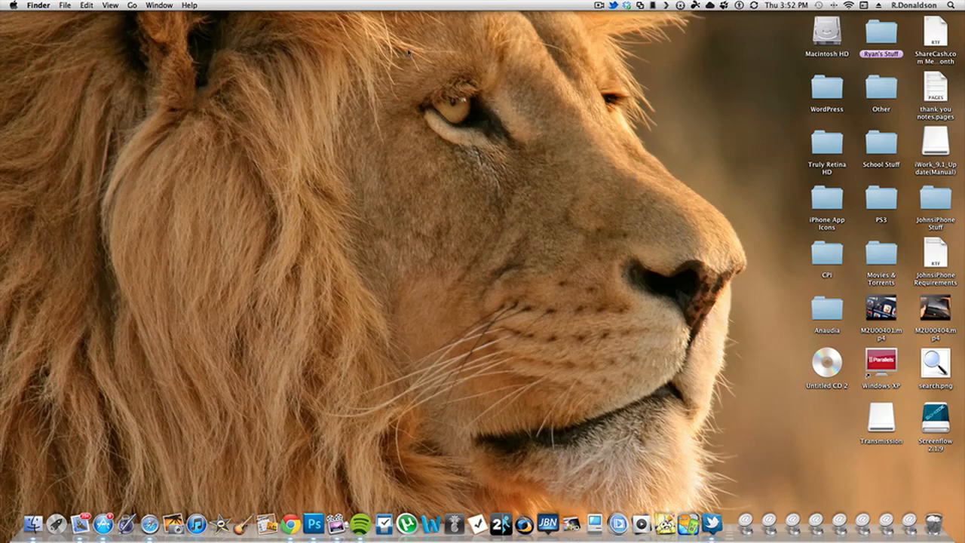
pyautogui.moveTo(537, 191)
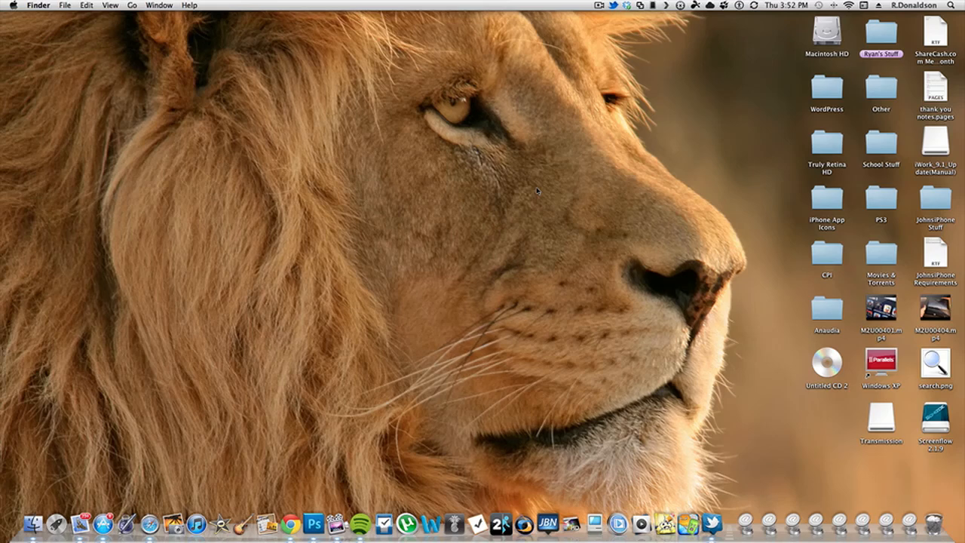
pyautogui.moveTo(618, 137)
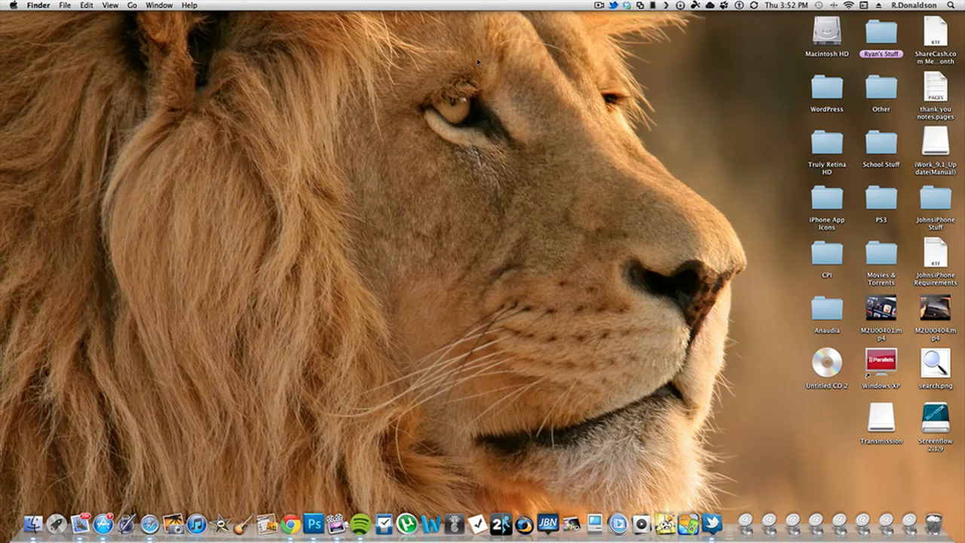
pyautogui.moveTo(493, 92)
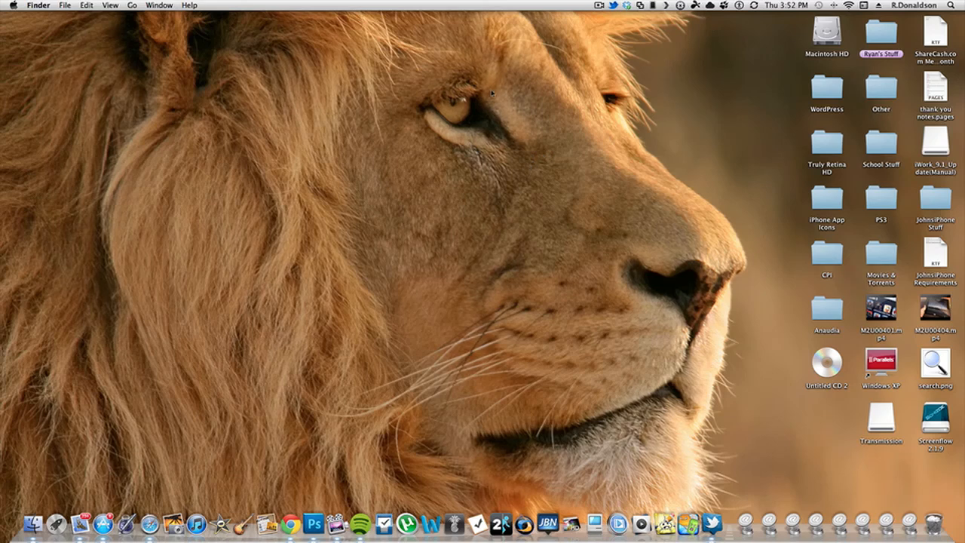